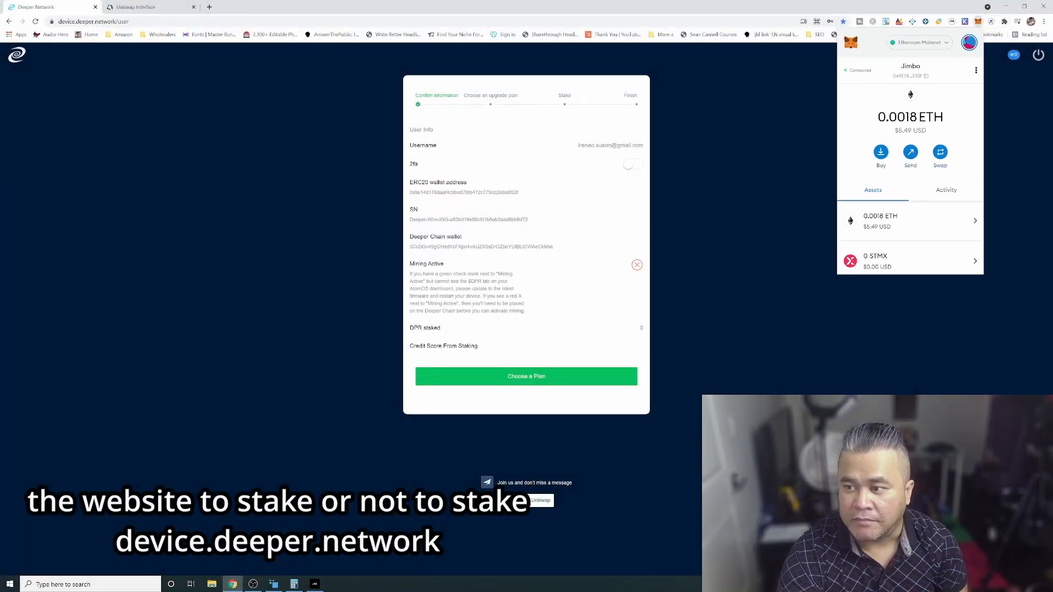
Check the Uniswap swap page, then return to the Deeper Network dashboard.
{"action": "scroll", "scroll_direction": "down", "scroll_amount": 3}
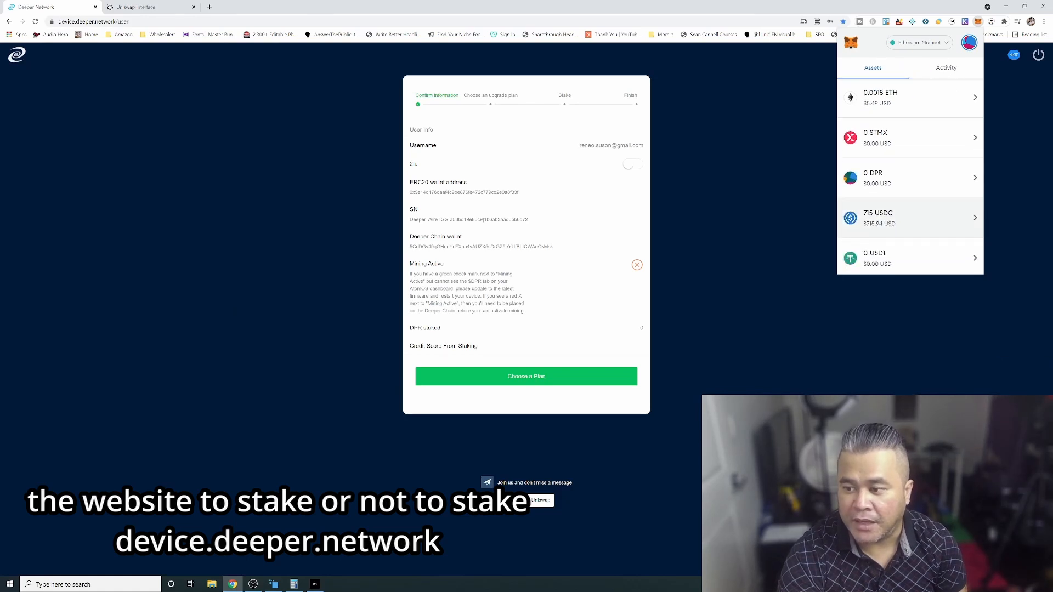
{"action": "scroll", "scroll_direction": "down", "scroll_amount": 3}
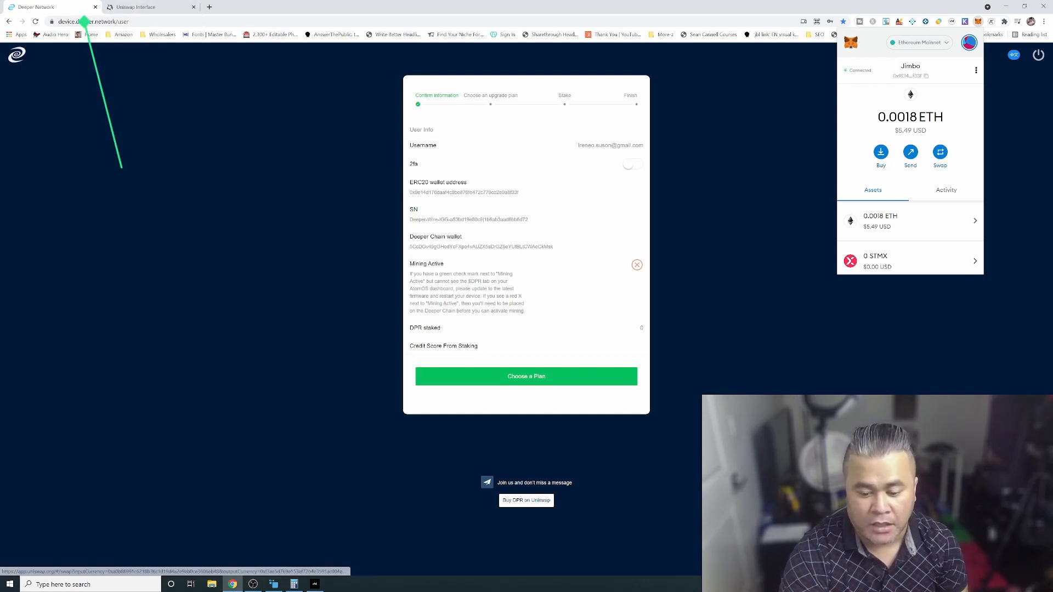
{"action": "left_click", "coordinate": [142, 7]}
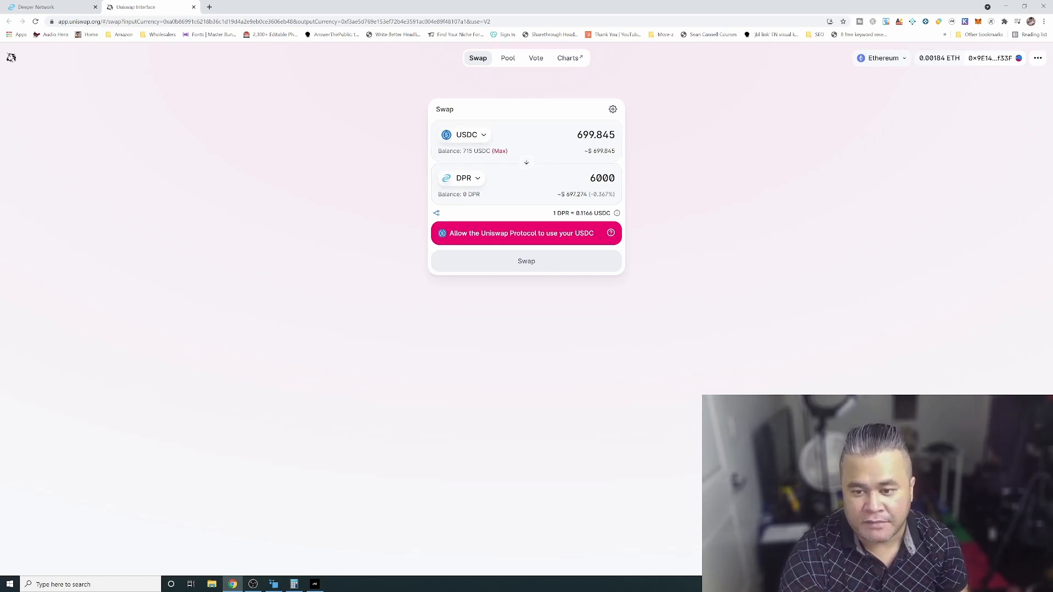
{"action": "left_click", "coordinate": [50, 6]}
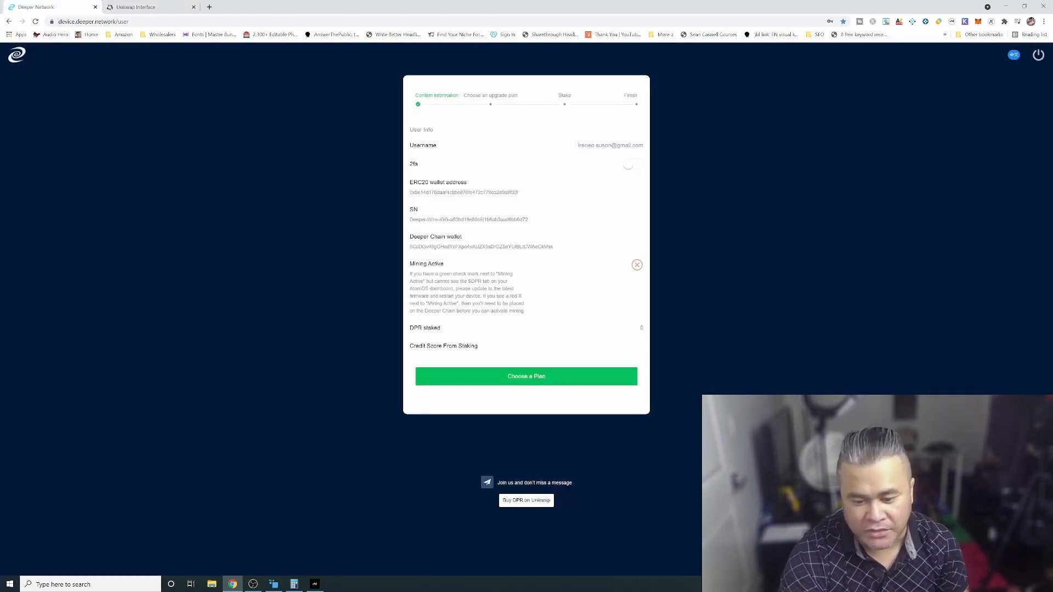
Sign in again to reach the user info page with zero DPR staked.
{"action": "left_click", "coordinate": [525, 376]}
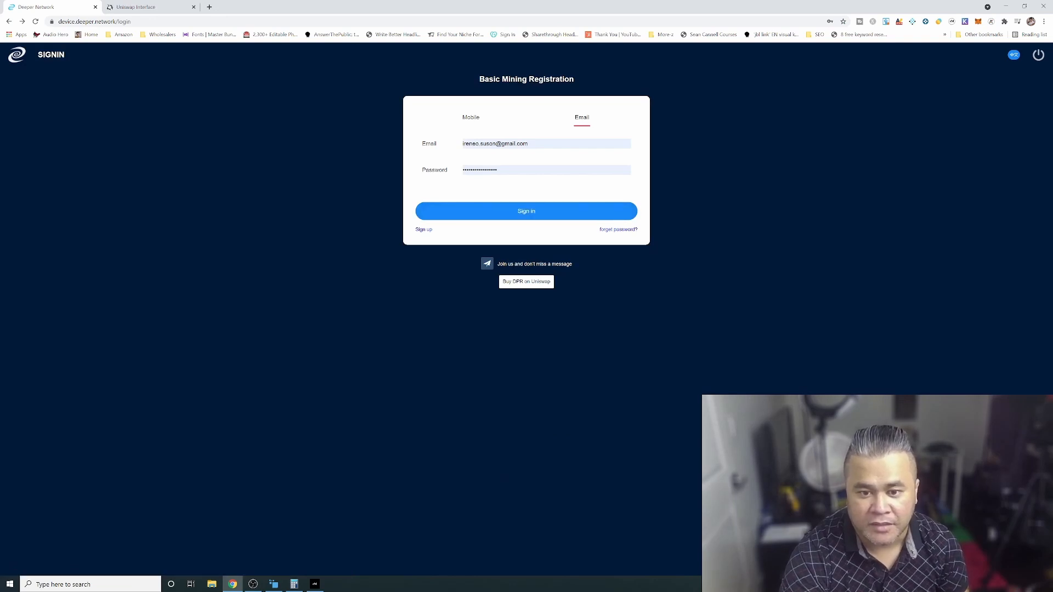
{"action": "left_click", "coordinate": [525, 211]}
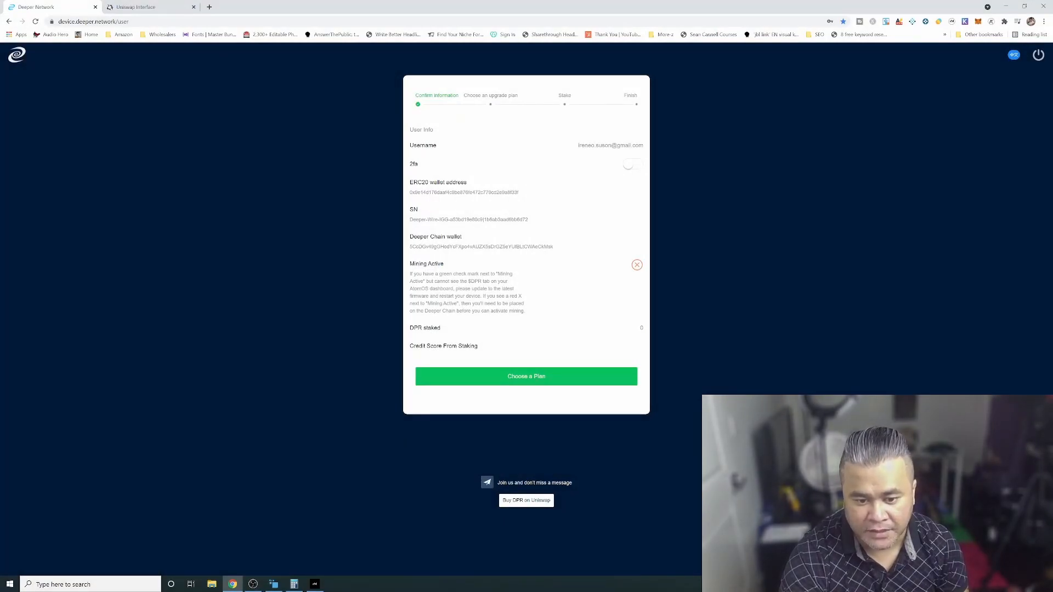
{"action": "double_click", "coordinate": [463, 273]}
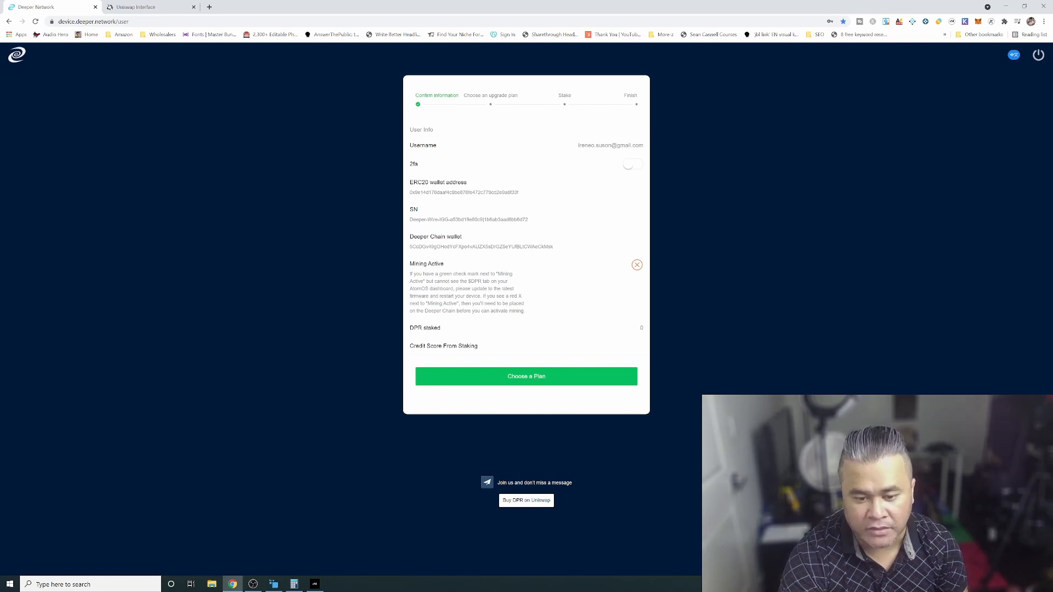
{"action": "double_click", "coordinate": [431, 289]}
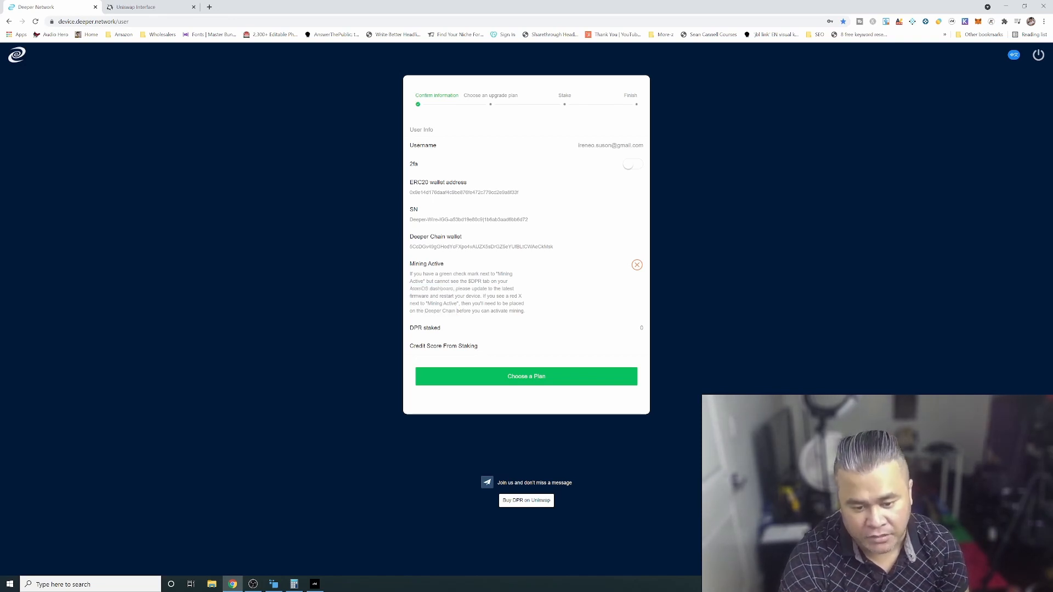
Start choosing an upgrade plan and preview the 800 credit tier needing 101000 DPR at 60% APR.
{"action": "left_click", "coordinate": [525, 376]}
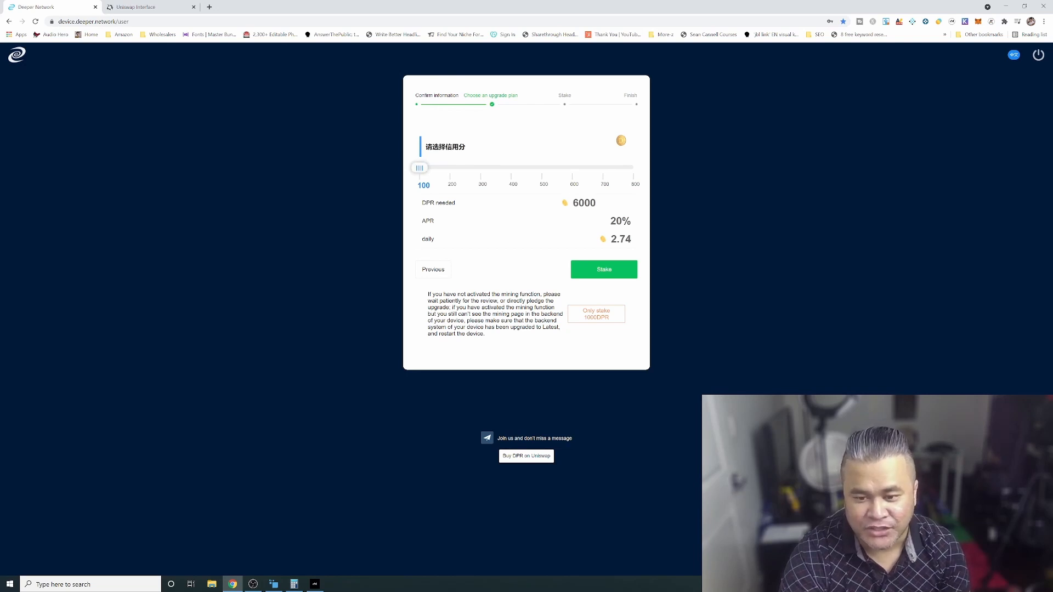
{"action": "double_click", "coordinate": [620, 239]}
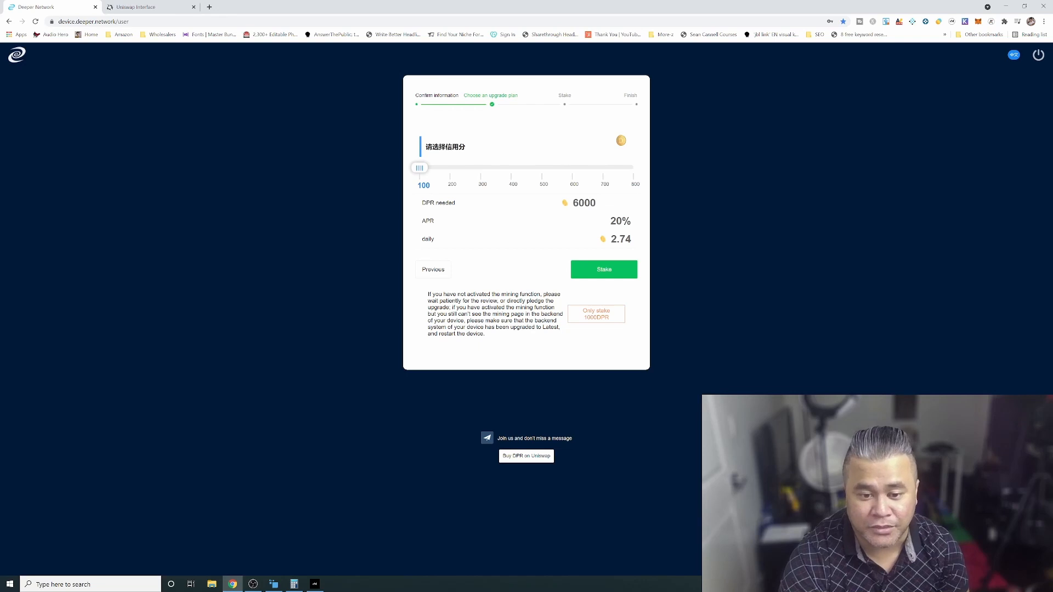
{"action": "double_click", "coordinate": [619, 220]}
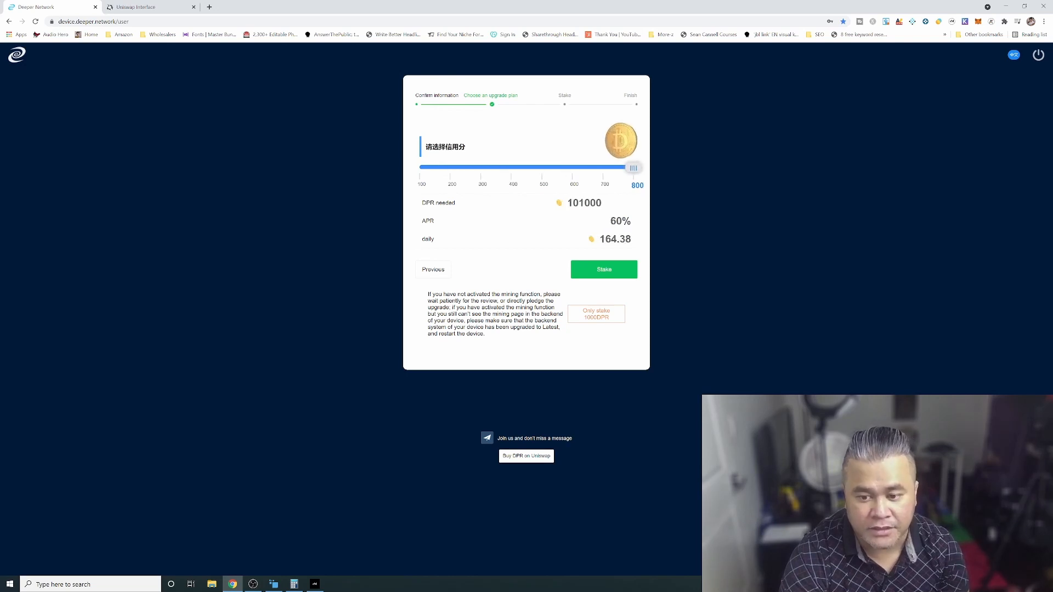
Choose the 100 tier (6000 DPR), proceed to staking with insufficient balance, and head to Uniswap to buy DPR.
{"action": "double_click", "coordinate": [612, 239]}
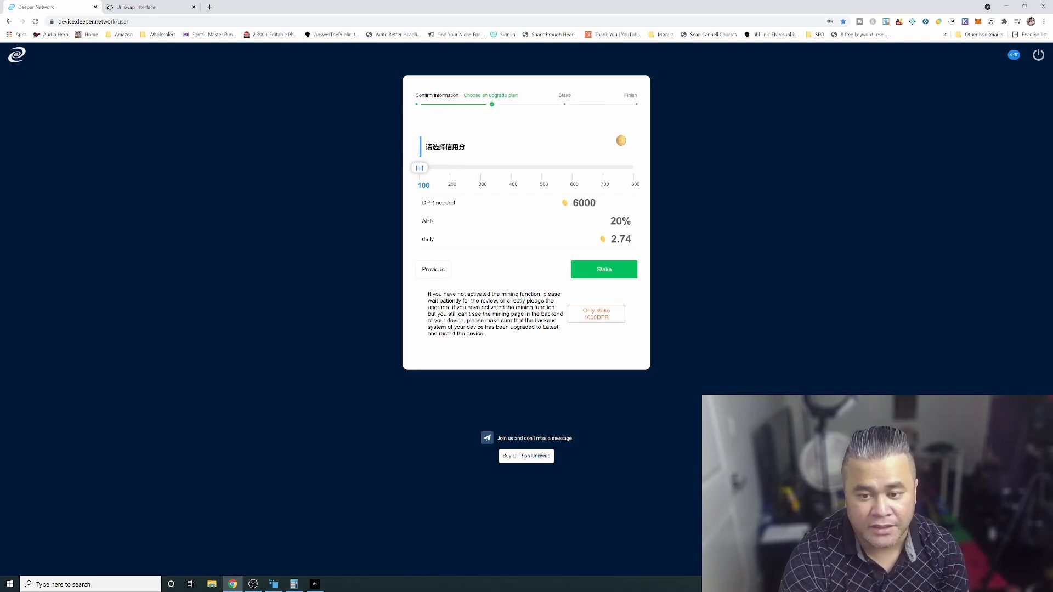
{"action": "double_click", "coordinate": [619, 239]}
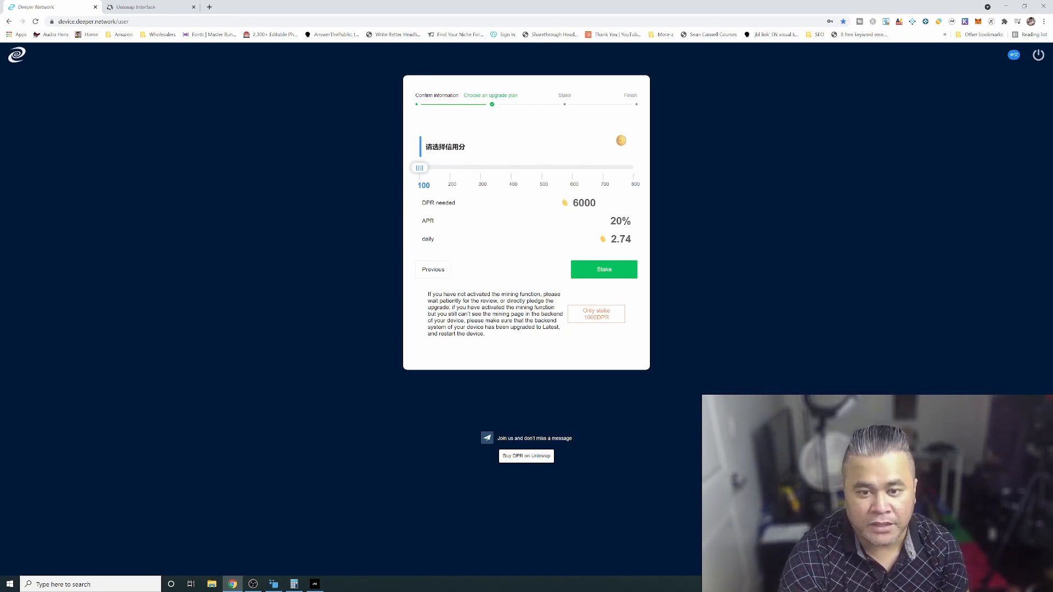
{"action": "left_click", "coordinate": [602, 270]}
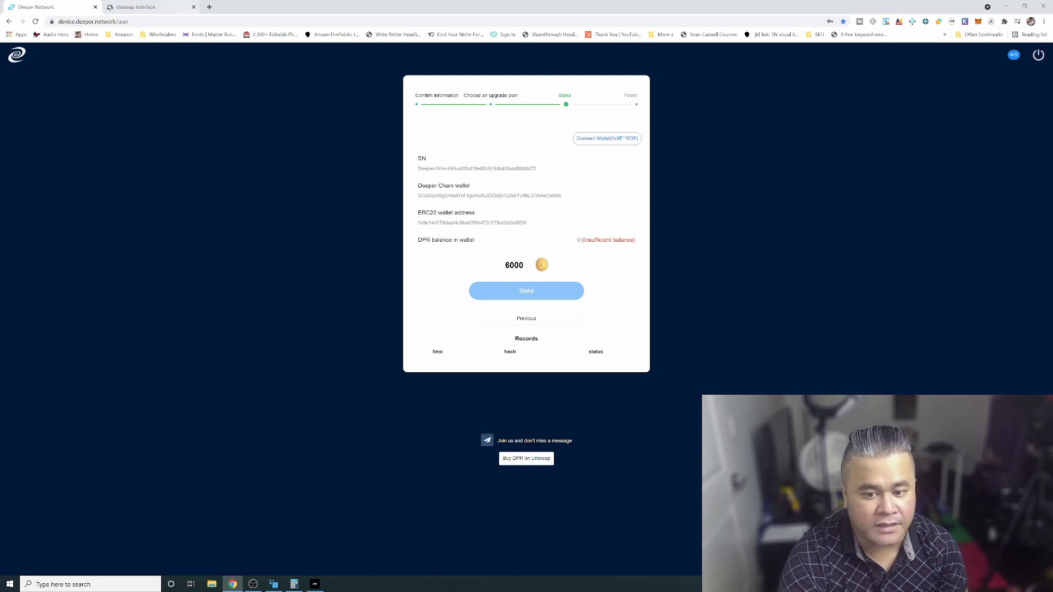
{"action": "left_click", "coordinate": [148, 7]}
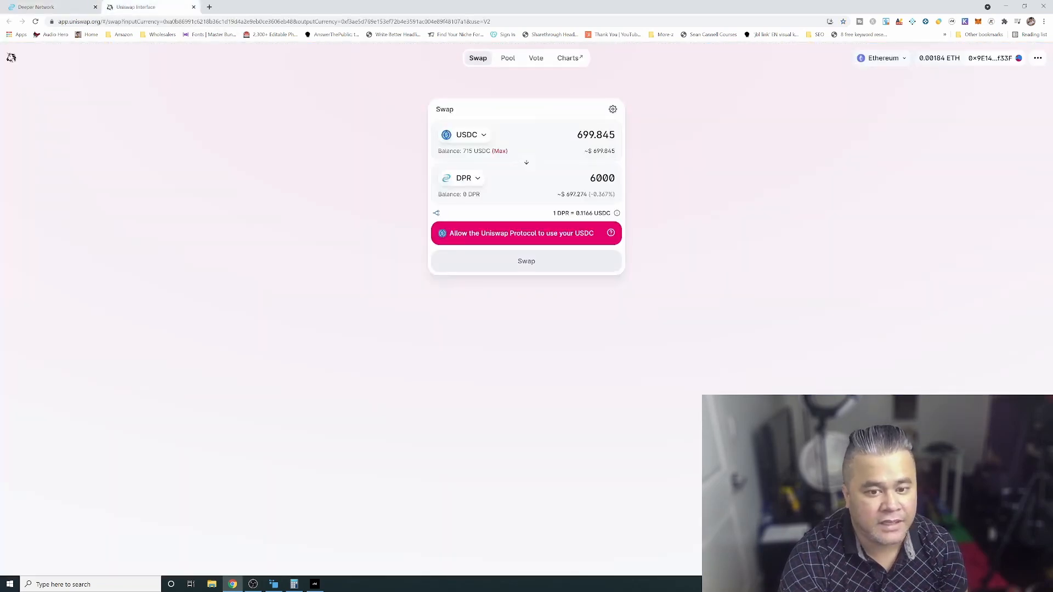
Swap the full 715 USDC for about 6129.83 DPR and request USDC spending approval.
{"action": "left_click", "coordinate": [500, 151]}
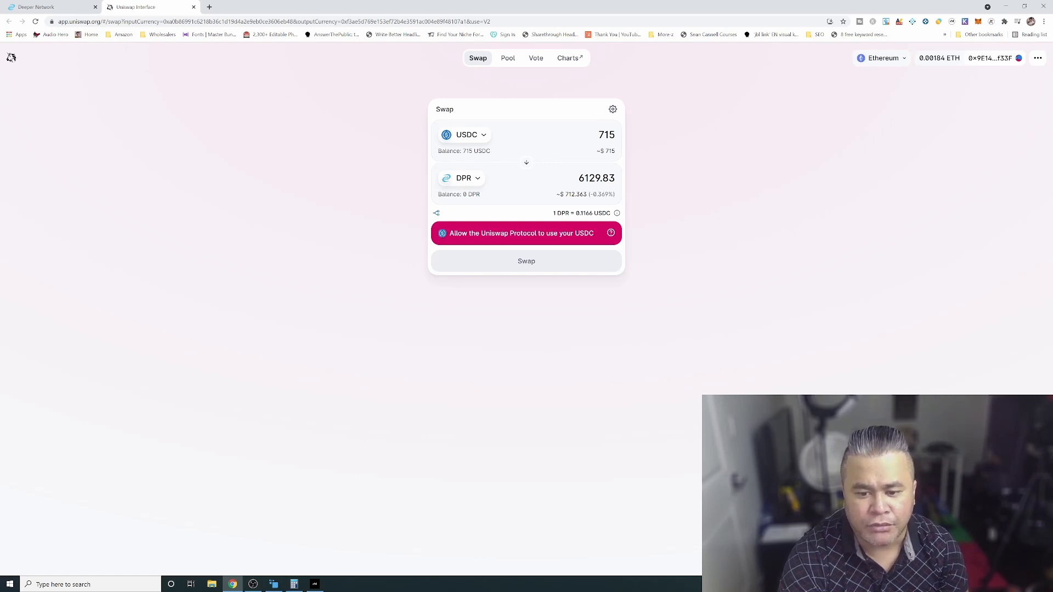
{"action": "left_click", "coordinate": [526, 232]}
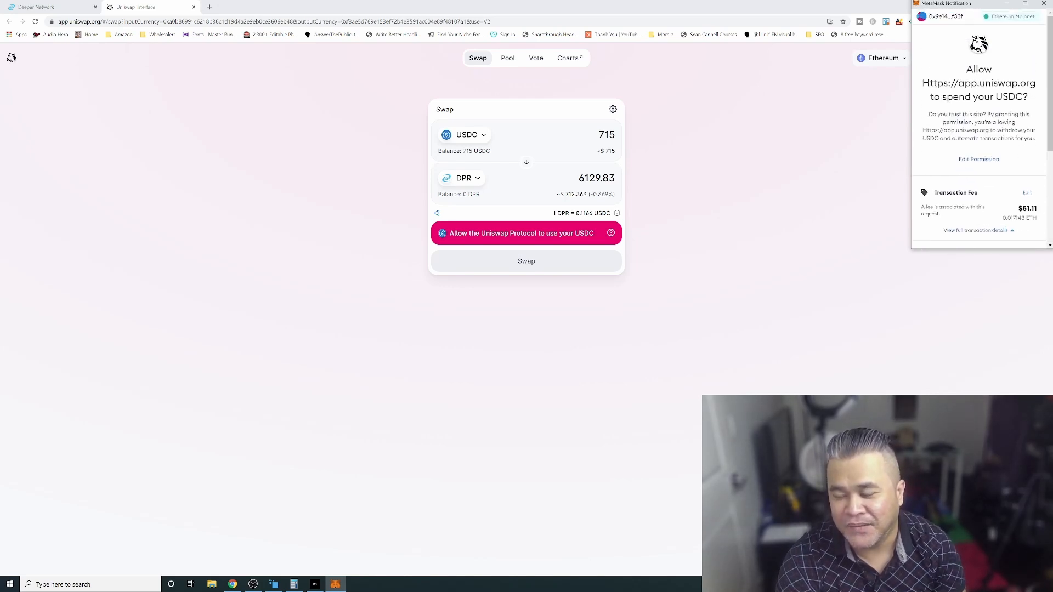
Set the MetaMask approval transaction fee to Low priority.
{"action": "left_click", "coordinate": [1026, 193]}
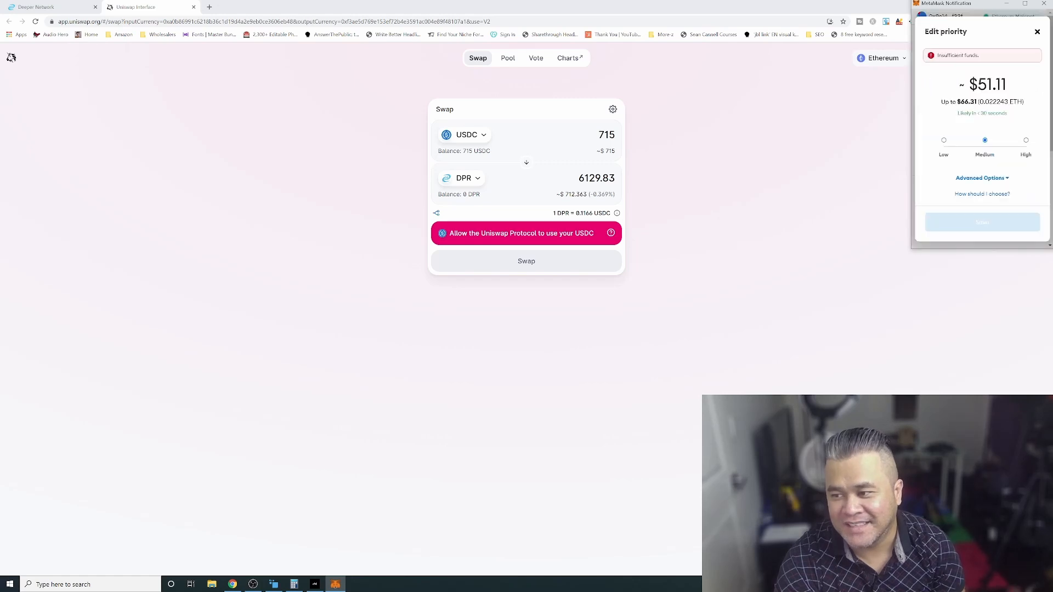
{"action": "left_click", "coordinate": [943, 139]}
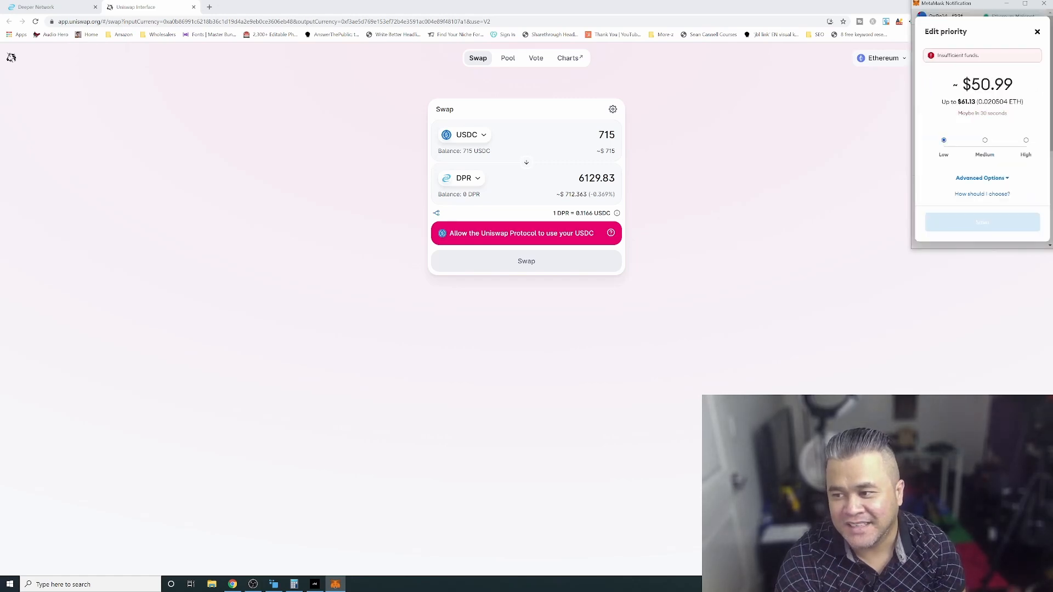